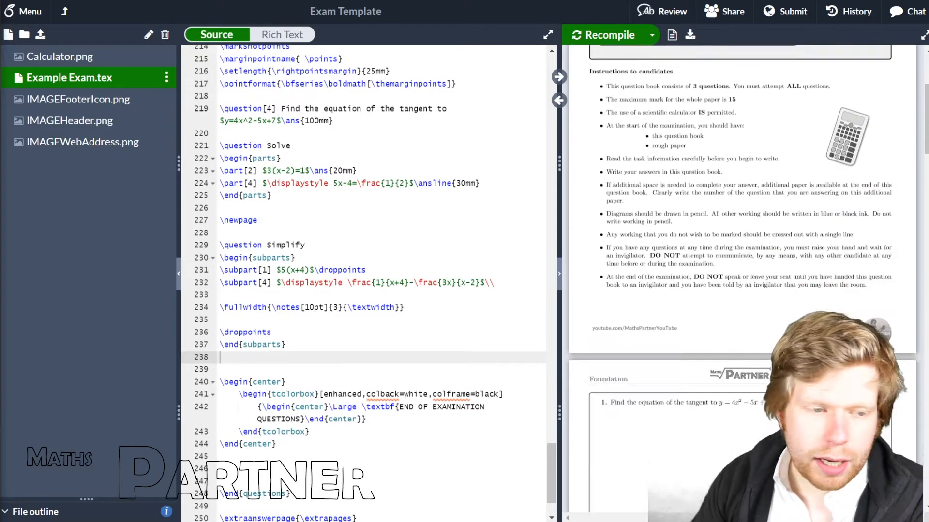
# - Scroll the PDF preview to the end of the exam and add an empty line after \end{subparts}
pyautogui.scroll(-3)
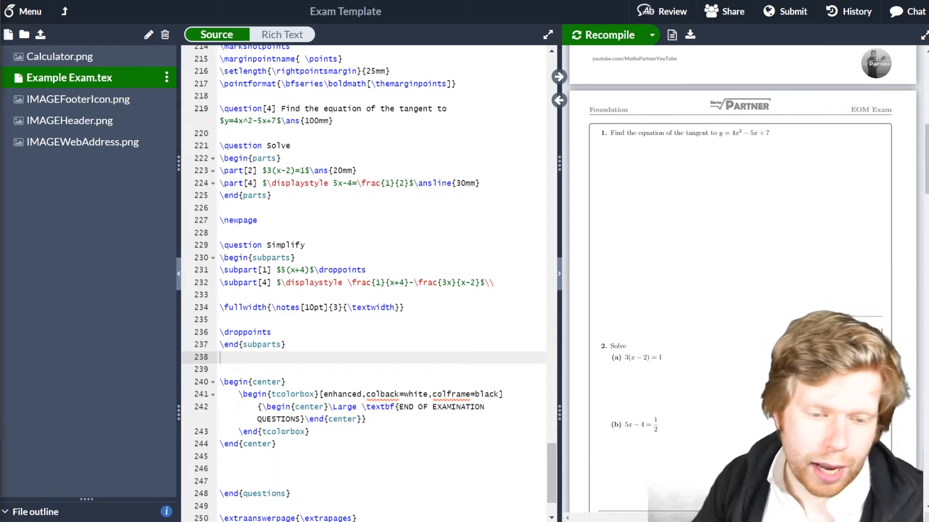
pyautogui.scroll(-3)
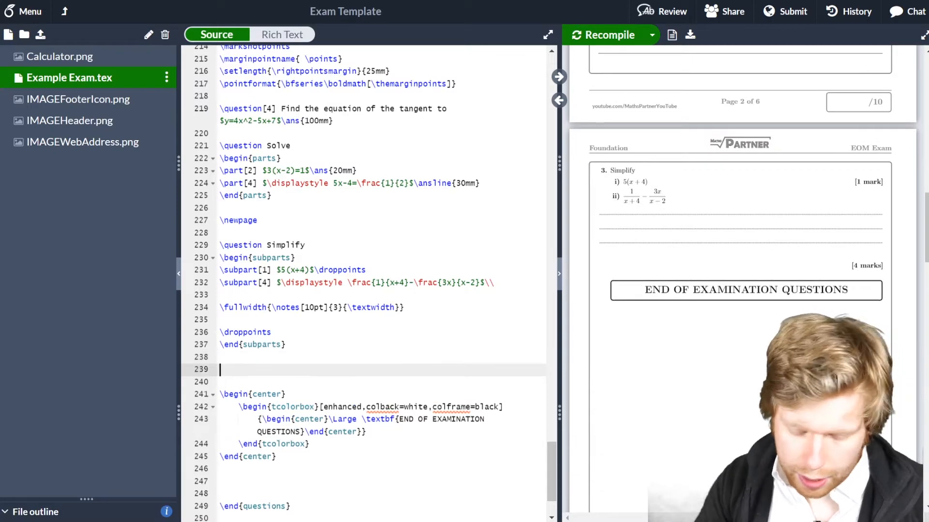
# - Add \newpage and \question[5] asking for the shaded area between the two curves, then recompile
pyautogui.write('\\newpage')
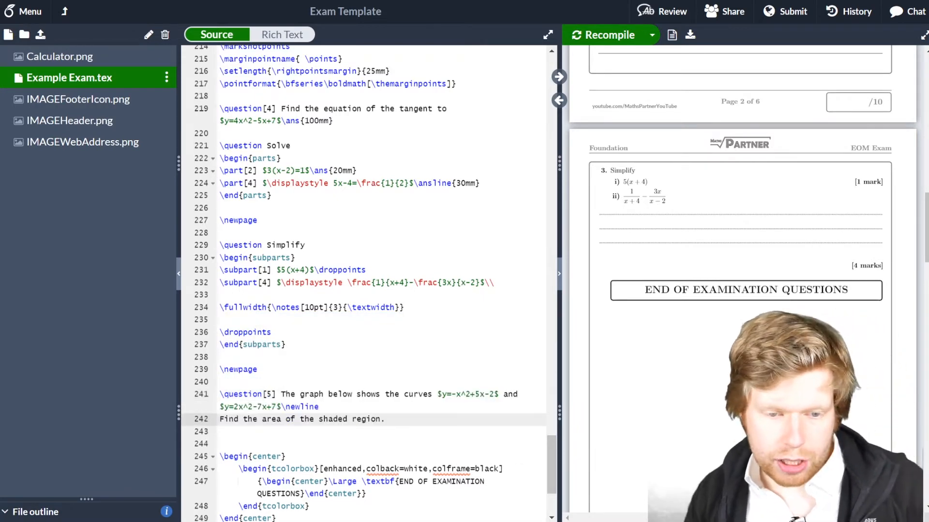
pyautogui.click(609, 35)
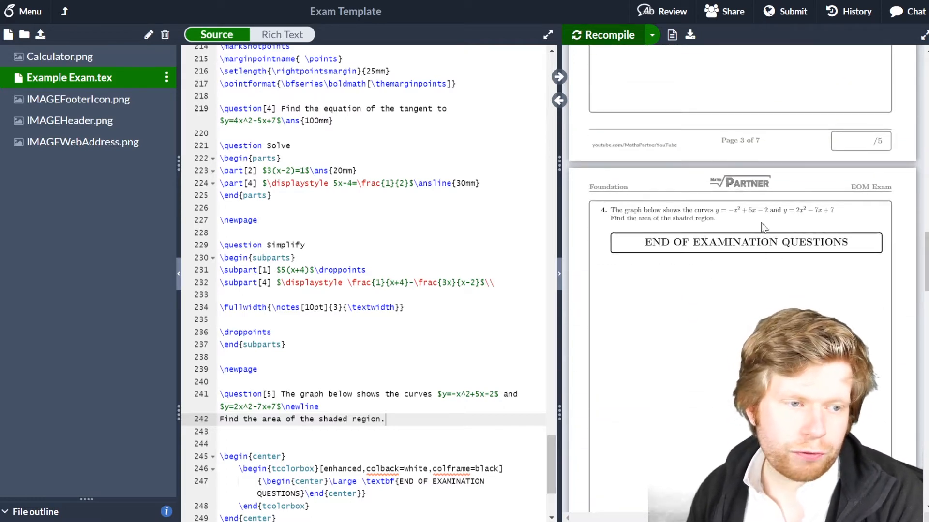
pyautogui.moveTo(742, 263)
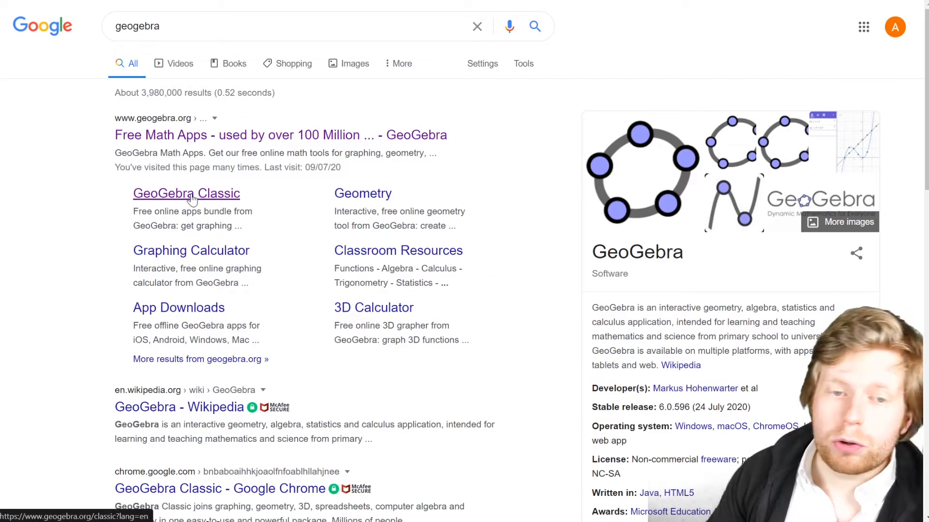
# - Follow the 'GeoGebra Classic' sitelink under the geogebra.org result
pyautogui.click(186, 193)
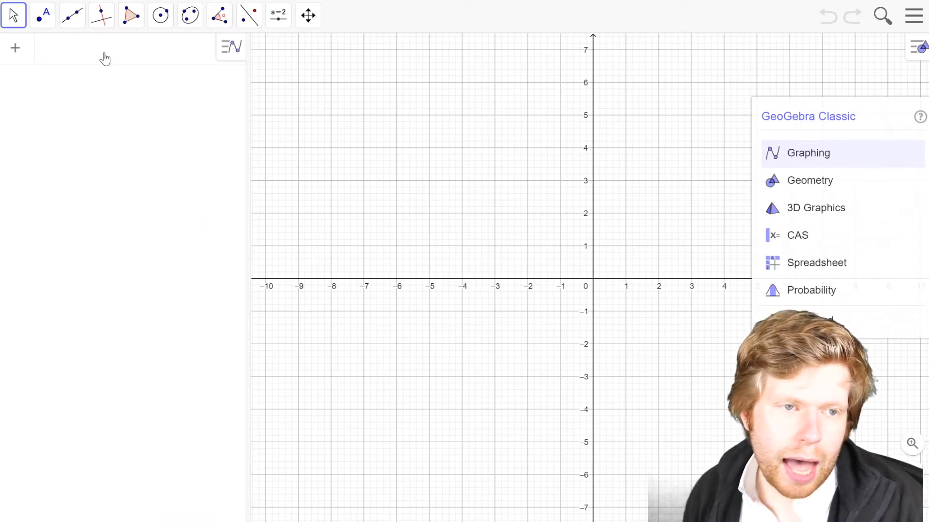
# - Enter f(x) = -x^2+5x-2 and g(x) = 2x^2-7x+7 in the Algebra input bar
pyautogui.click(807, 153)
pyautogui.write('f(x) = −x² + 5 x − 2')
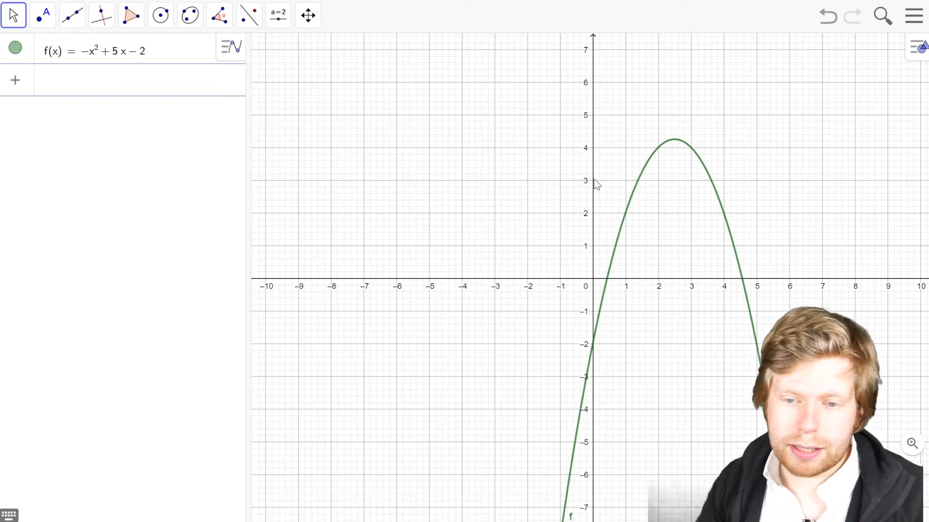
pyautogui.moveTo(297, 154)
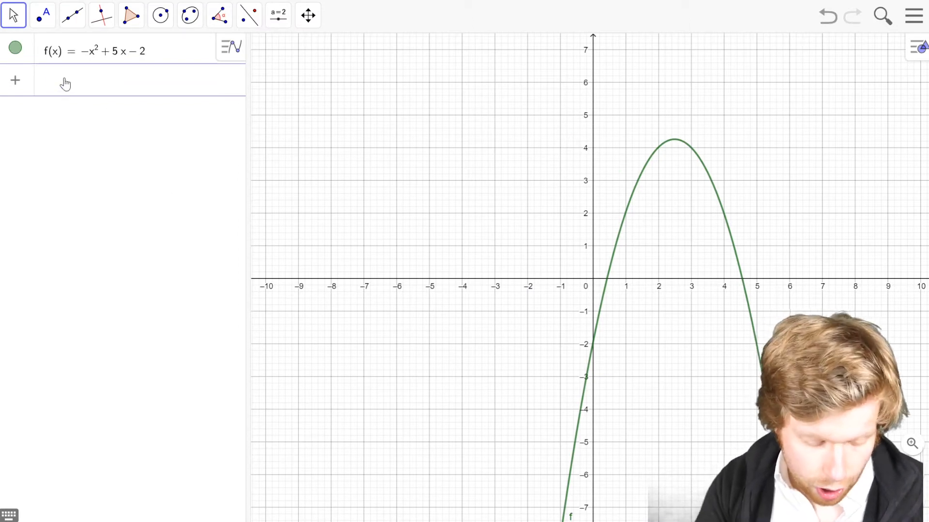
pyautogui.write('2x^2')
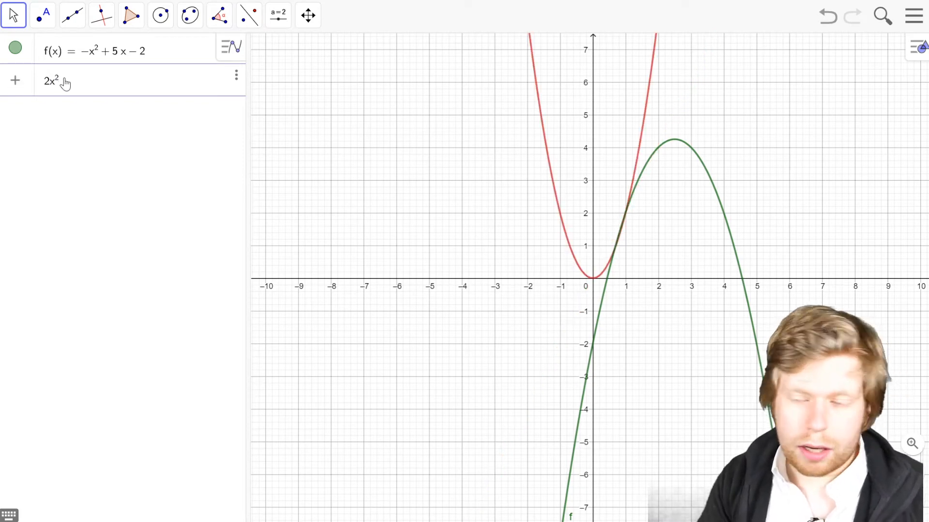
pyautogui.write('-7')
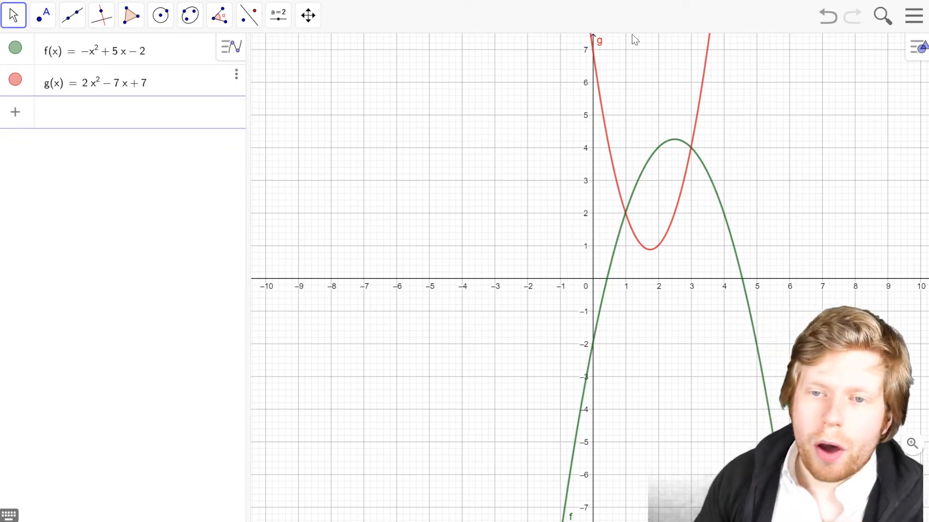
pyautogui.moveTo(601, 54)
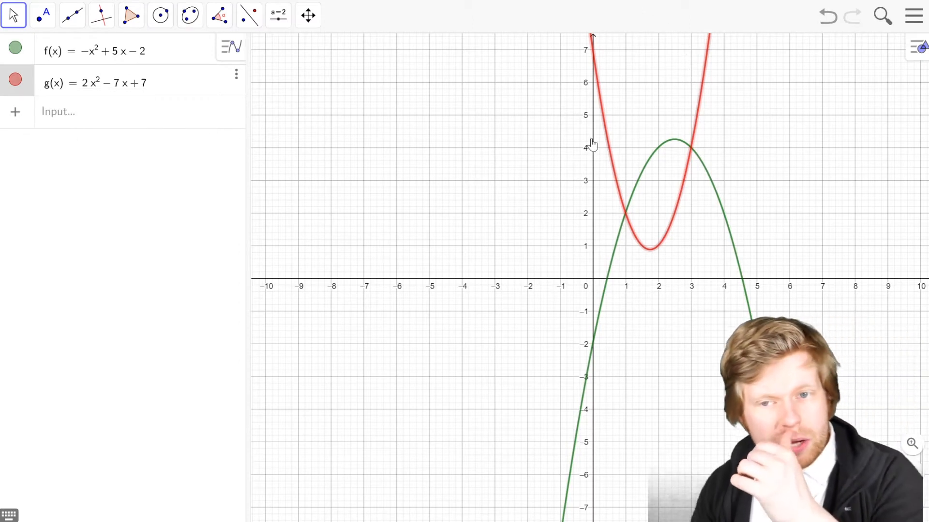
pyautogui.moveTo(444, 209)
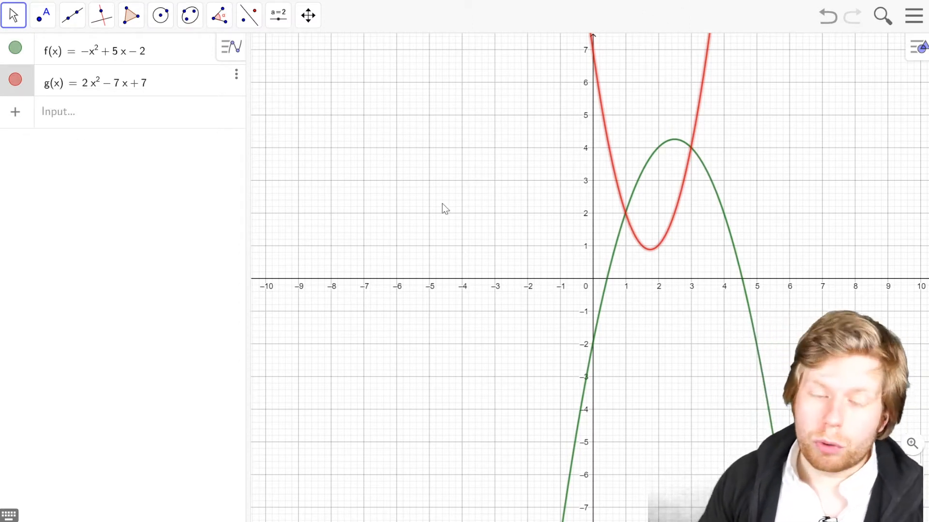
pyautogui.moveTo(639, 215)
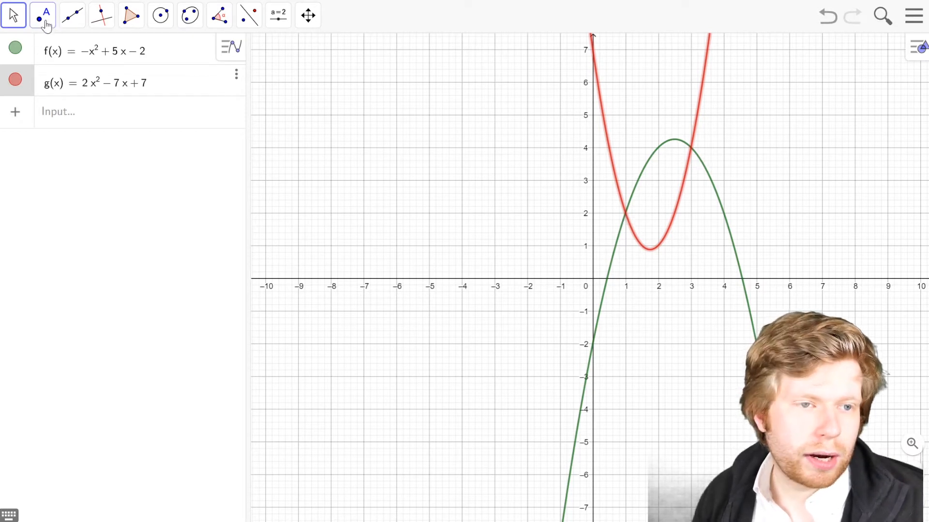
# - With the Point tool, create intersection points A (1, 2) and B (3, 4) where the parabolas cross
pyautogui.click(42, 15)
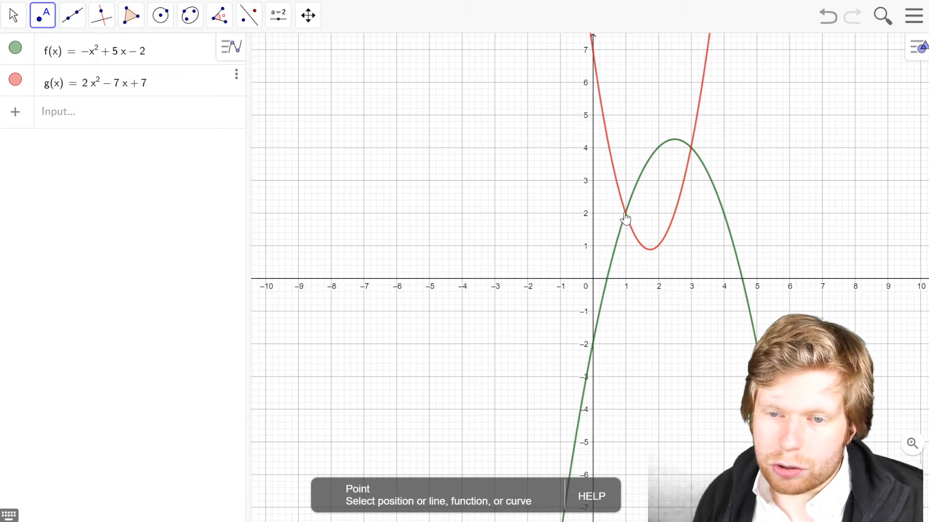
pyautogui.click(624, 213)
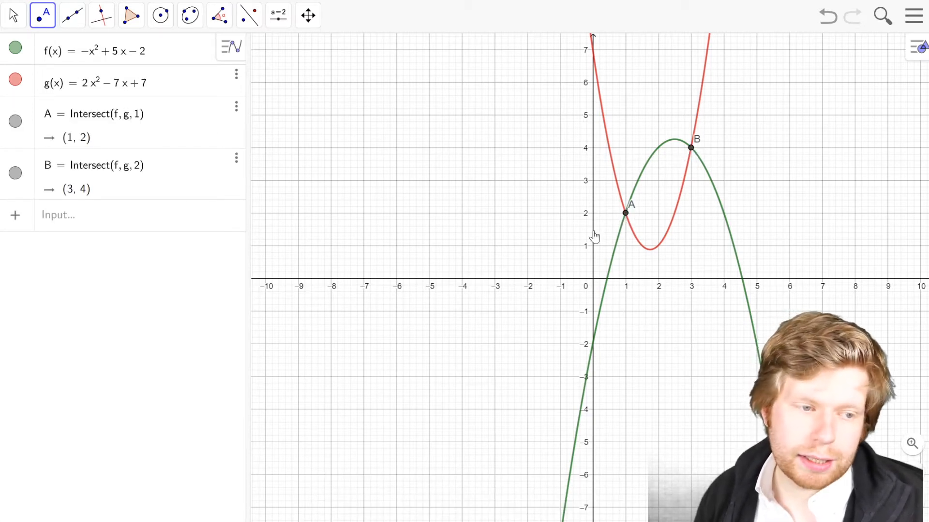
pyautogui.moveTo(664, 184)
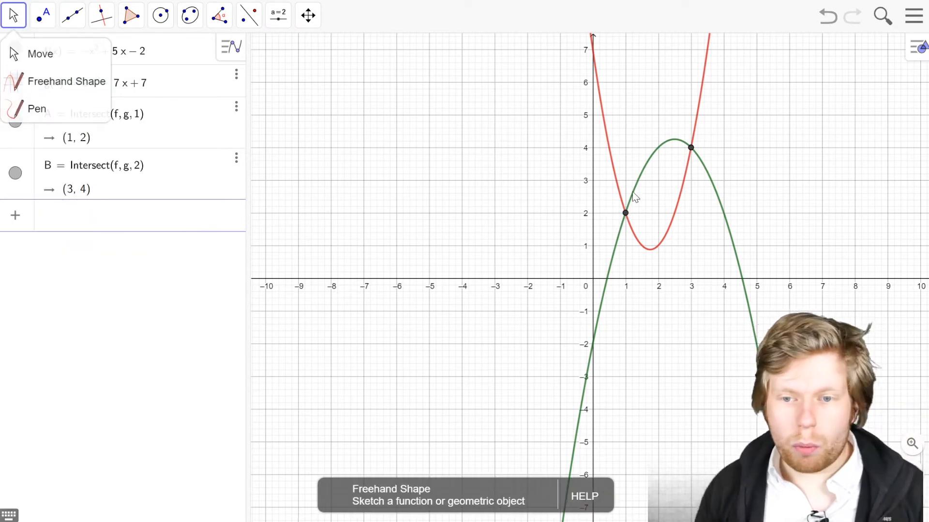
# - Enter IntegralBetween(f, g, x(A), x(B)) to shade the region between the curves, area 4
pyautogui.click(118, 215)
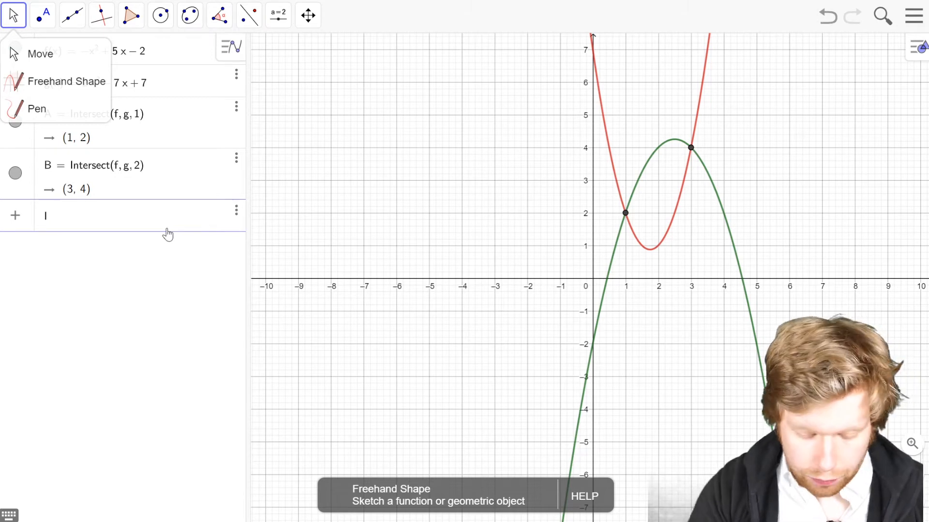
pyautogui.write('Integralbetween')
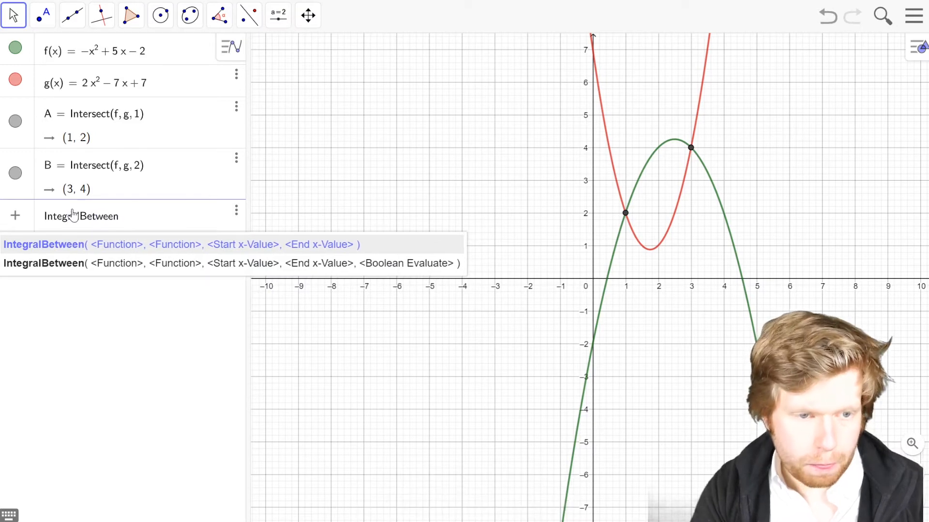
pyautogui.write('(f, g,')
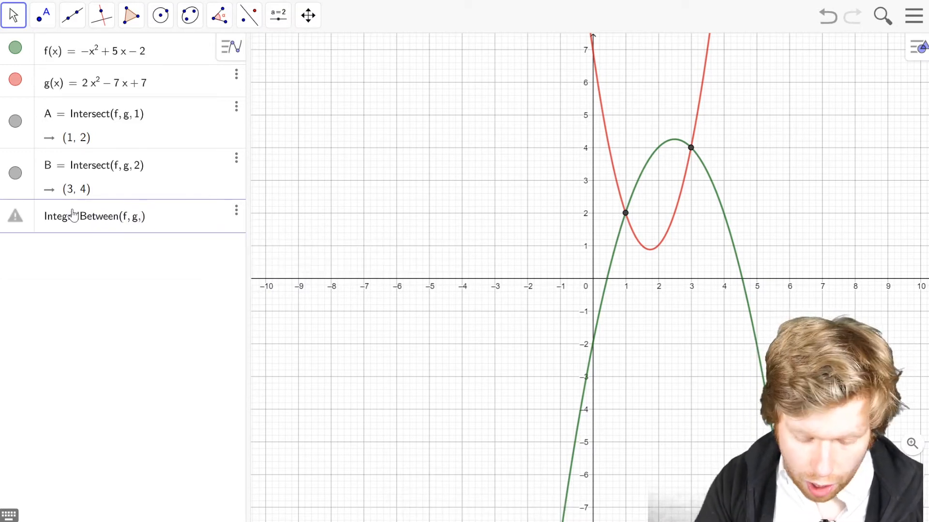
pyautogui.write('x(A)')
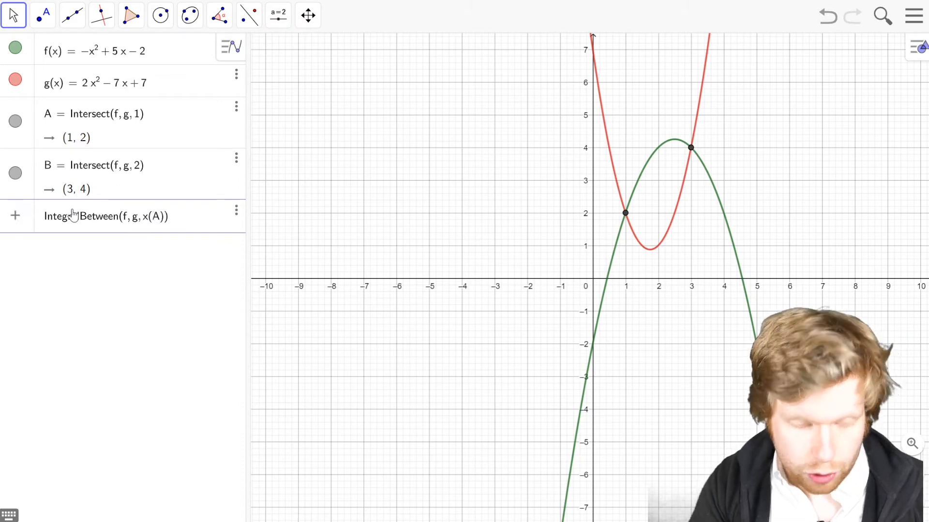
pyautogui.write(', x(B')
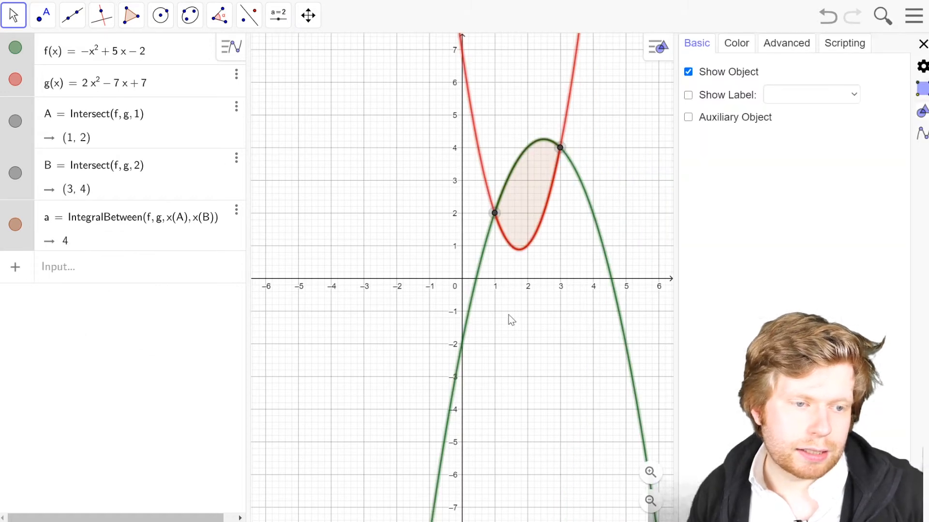
# - Colour all objects black in Object Properties and adjust the integral region's fill opacity
pyautogui.click(736, 43)
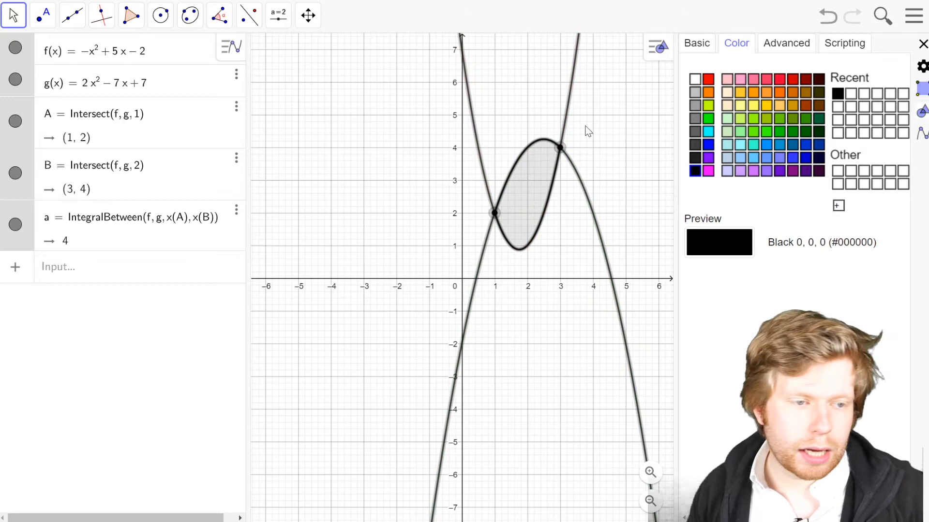
pyautogui.click(695, 171)
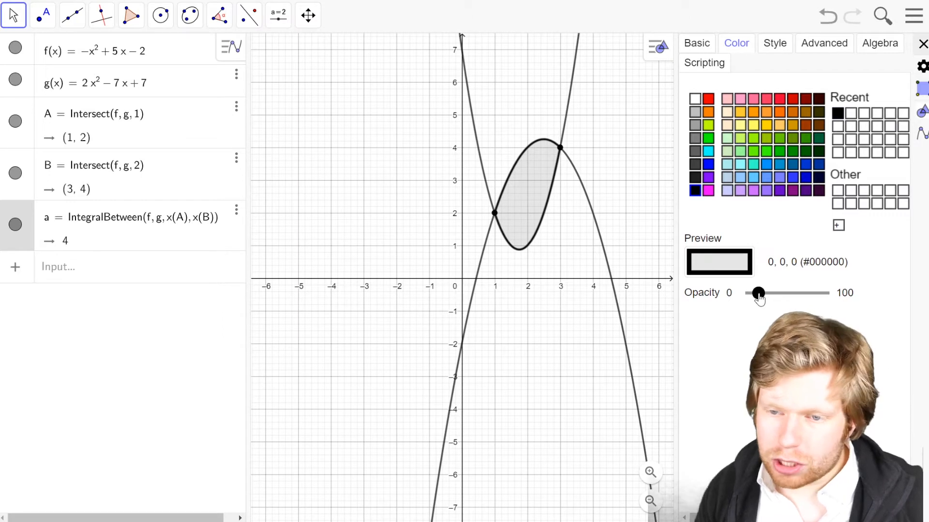
pyautogui.moveTo(759, 292); pyautogui.dragTo(779, 292)
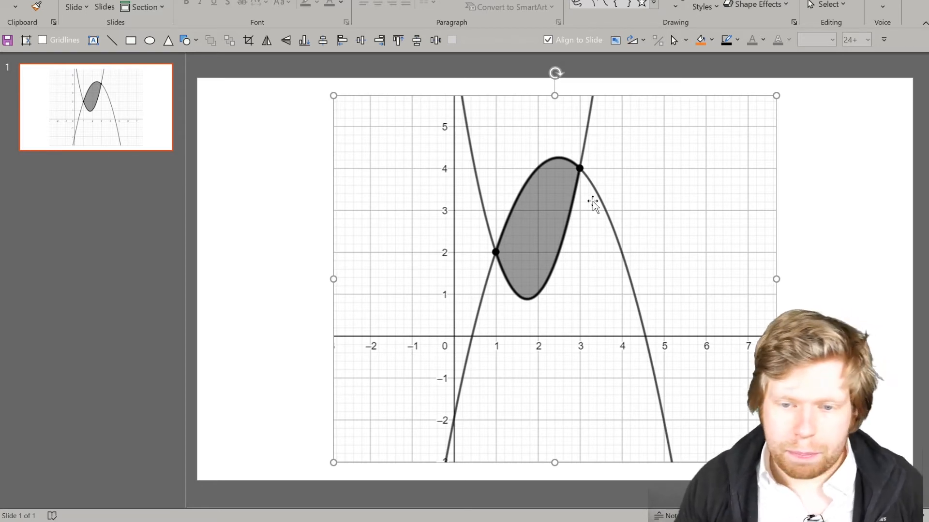
# - Bring up the context actions for the pasted GeoGebra graph on the slide
pyautogui.rightClick(592, 202)
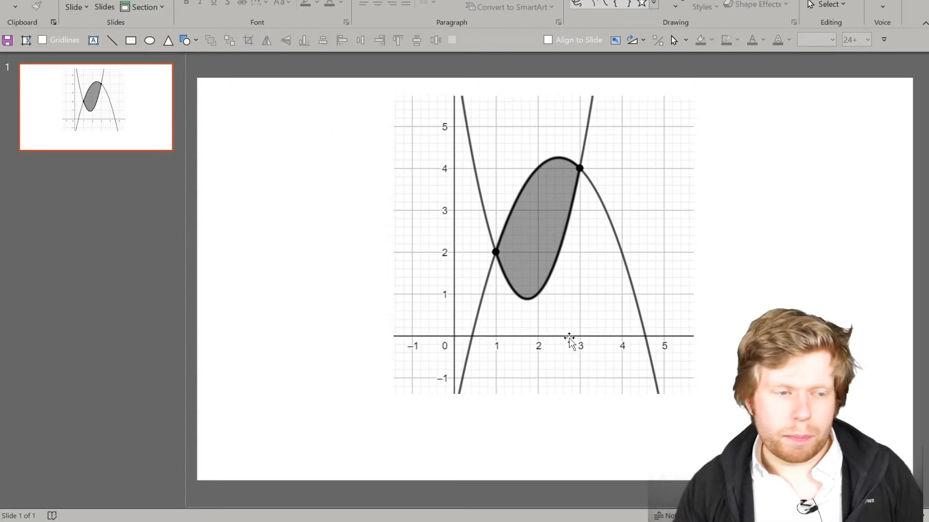
pyautogui.moveTo(560, 222)
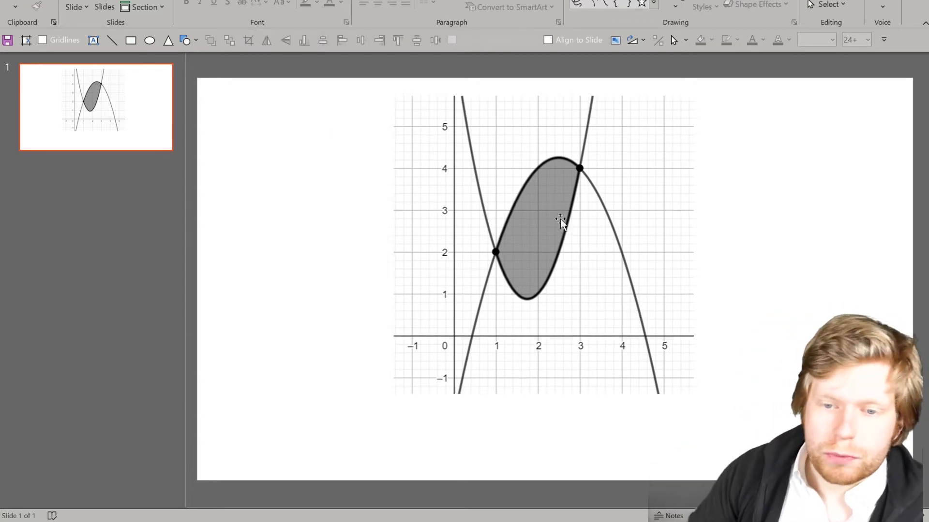
# - Save the graph as a PNG picture named ExampleGraph, replacing the existing file
pyautogui.click(560, 223)
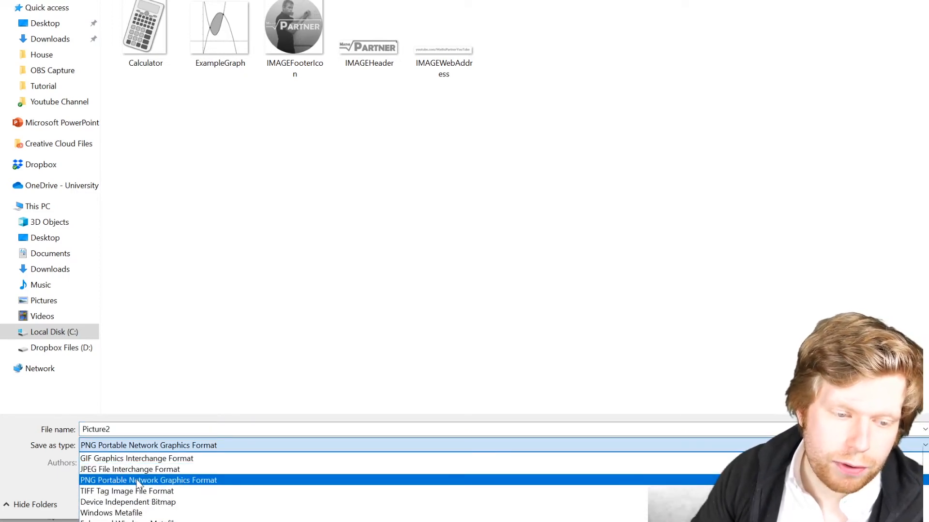
pyautogui.click(148, 480)
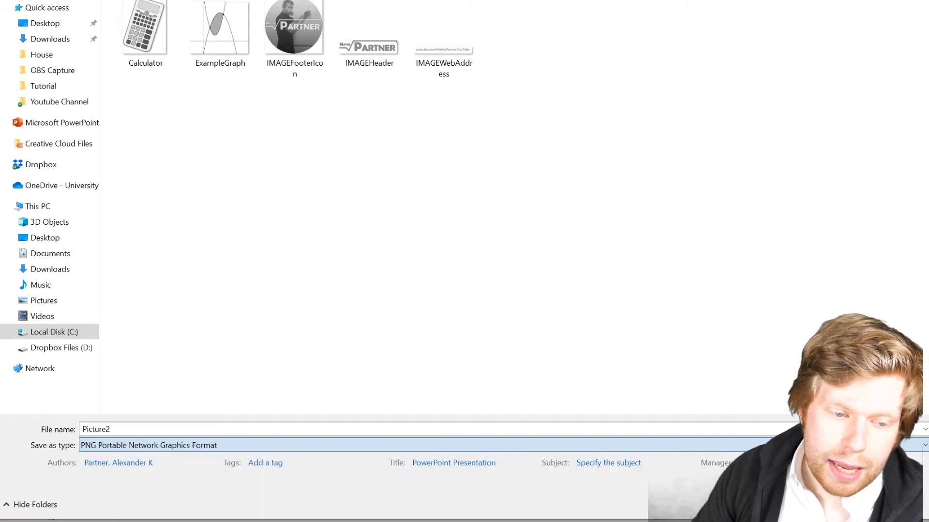
pyautogui.tripleClick(96, 430)
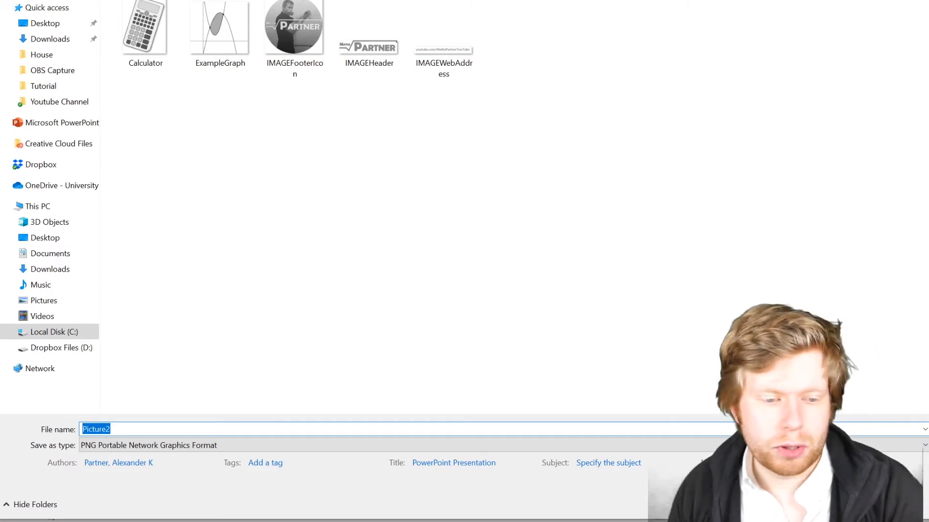
pyautogui.write('ExampleGraph')
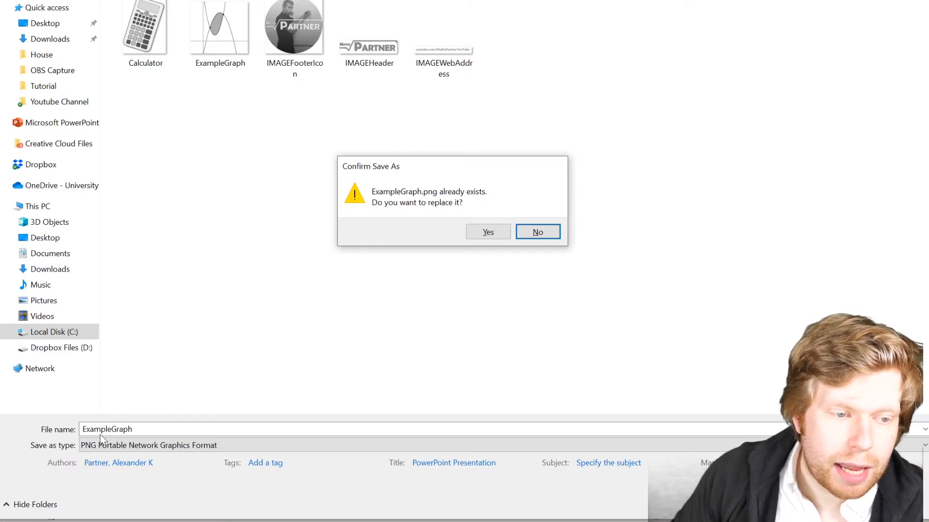
pyautogui.moveTo(527, 260)
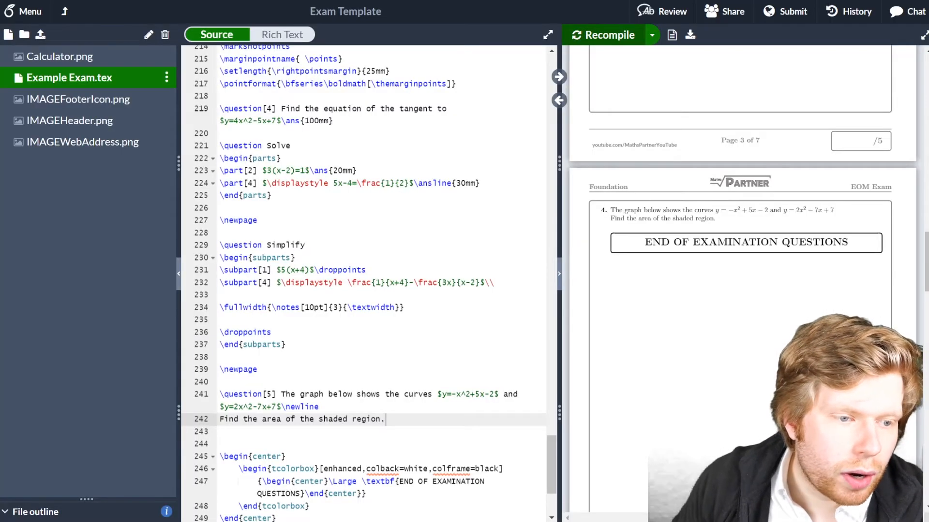
# - Upload ExampleGraph.png from the computer, preview it, and return to Example Exam.tex
pyautogui.click(41, 35)
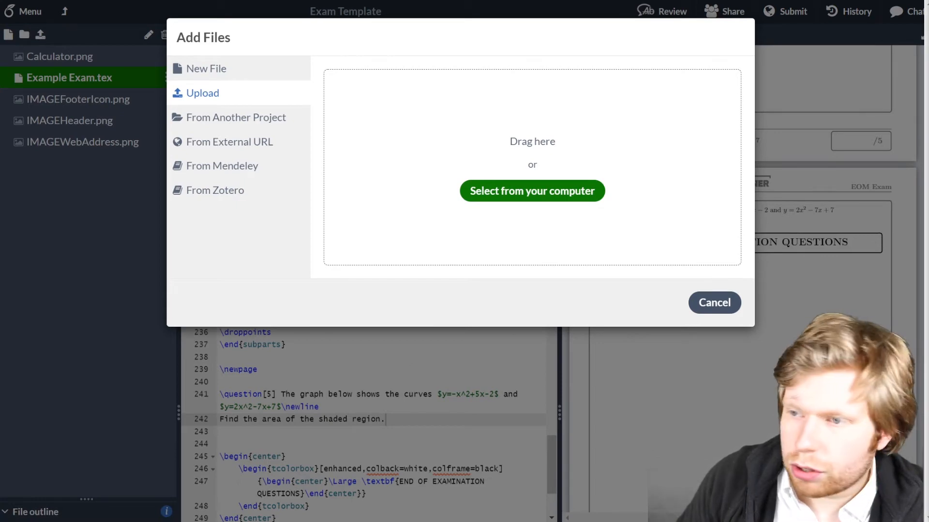
pyautogui.click(714, 303)
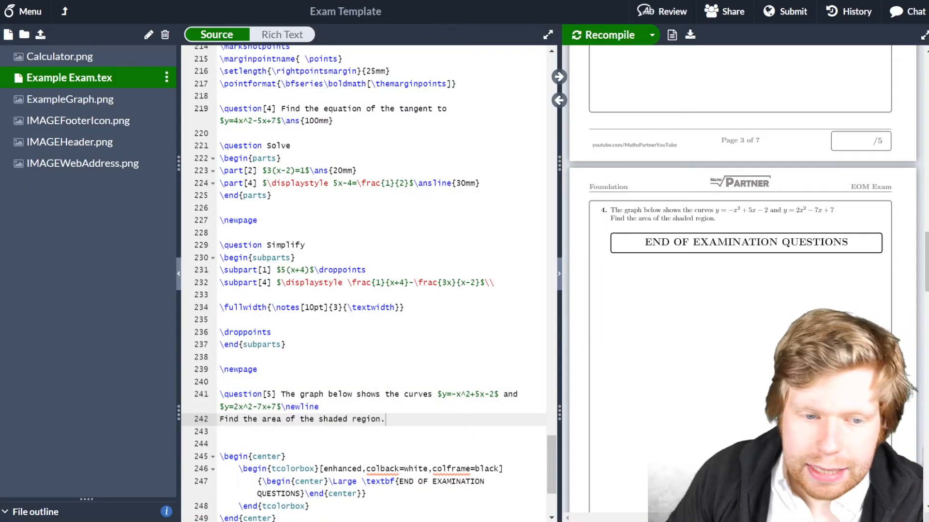
pyautogui.click(70, 99)
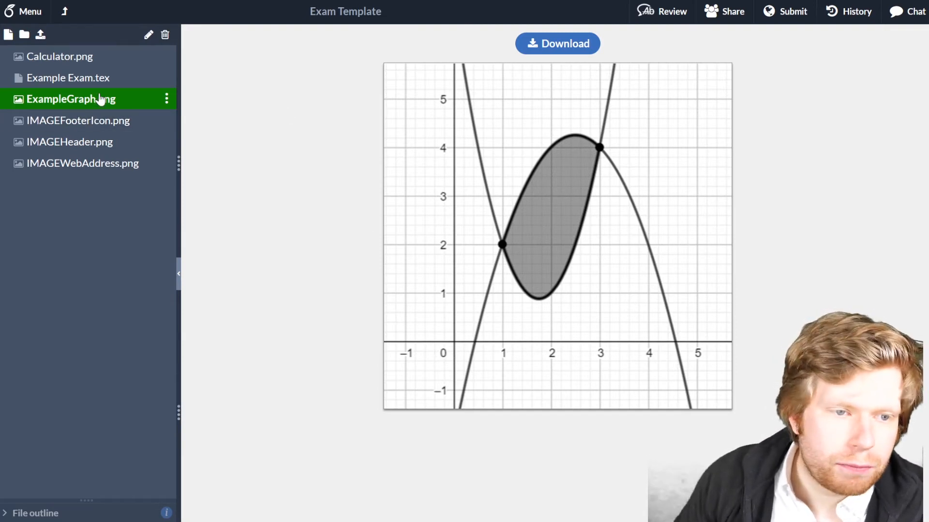
pyautogui.click(69, 77)
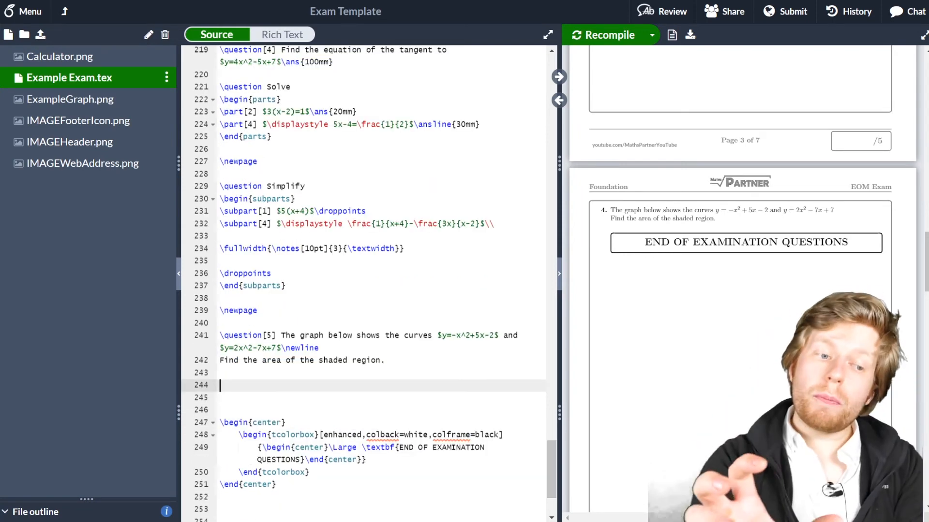
# - Add a center environment holding \includegraphics[width=.5\textwidth]{ExampleGraph.png} after question 5's text
pyautogui.write('\\begin{center')
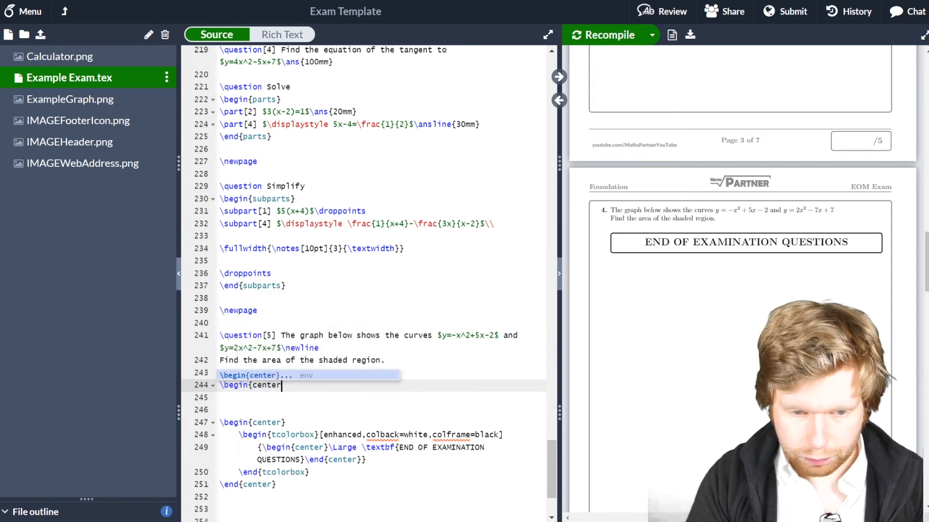
pyautogui.write('\\includegraphics[]{')
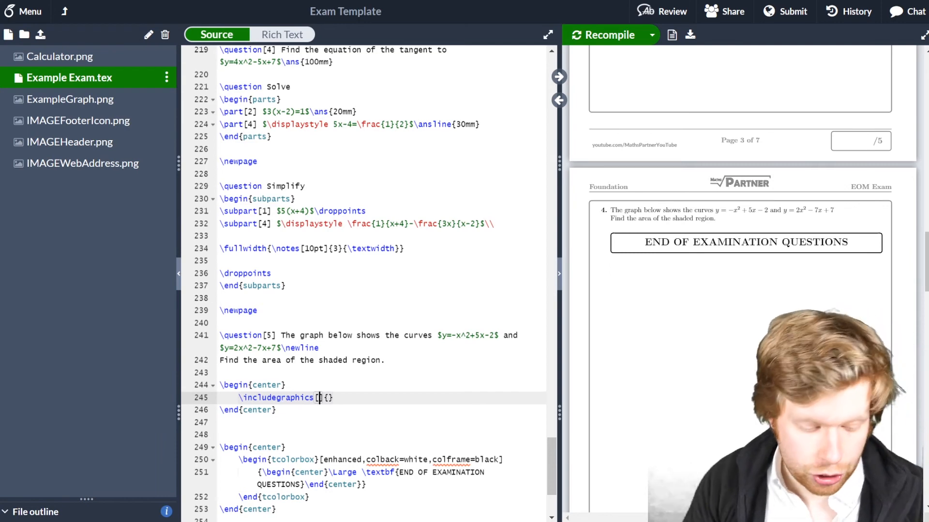
pyautogui.write('width=')
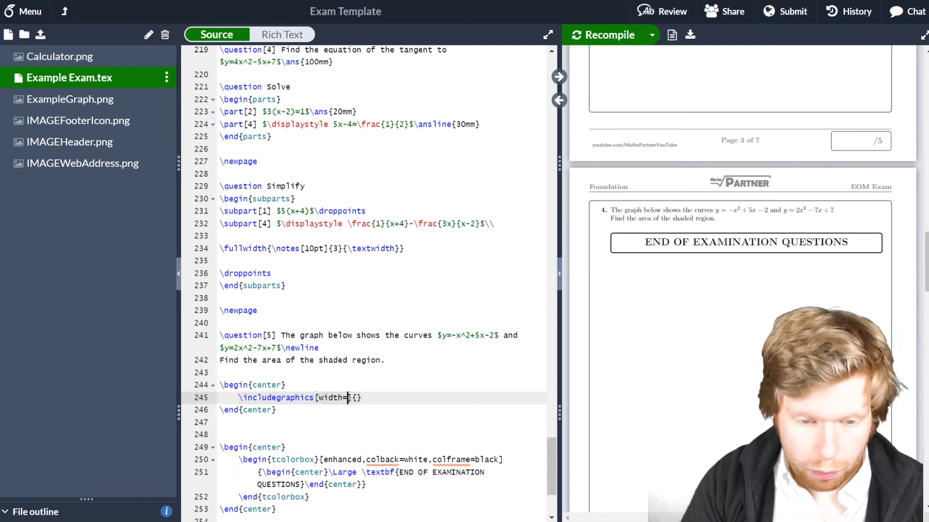
pyautogui.write('.5\\textwidth')
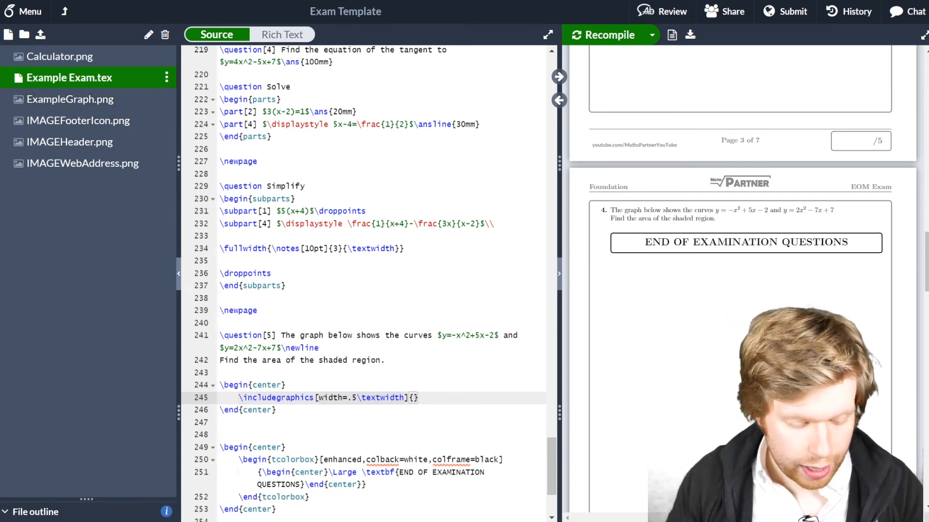
pyautogui.write('ExampleGraph.png')
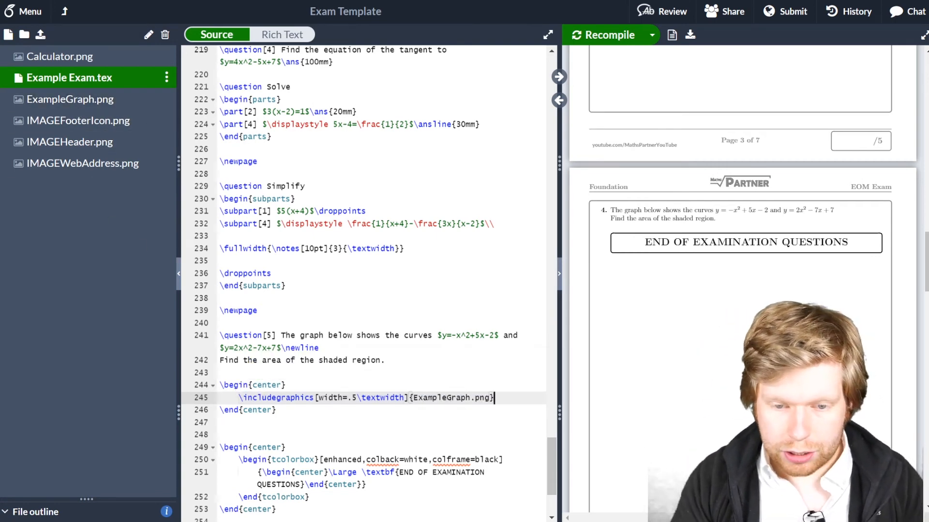
pyautogui.click(608, 35)
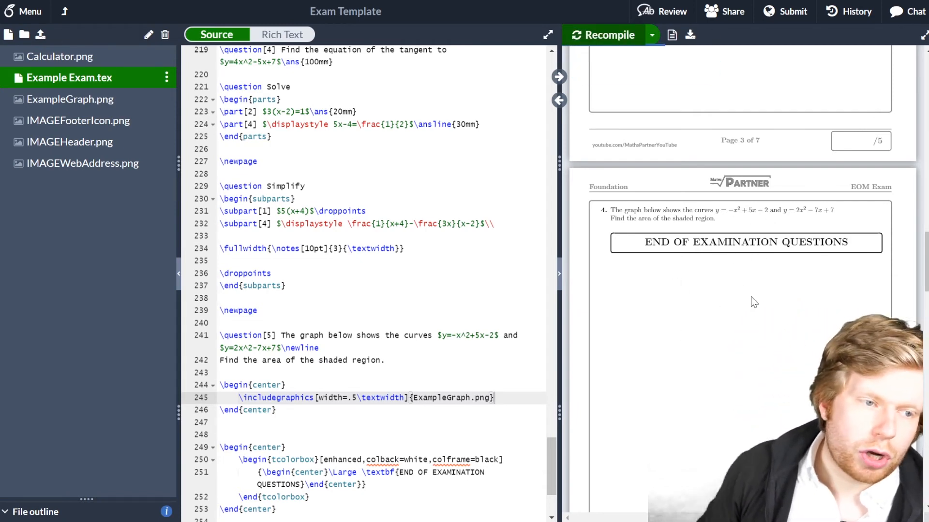
# - Recompile to see the graph, move the center block right after \question[5], and recompile again
pyautogui.click(603, 35)
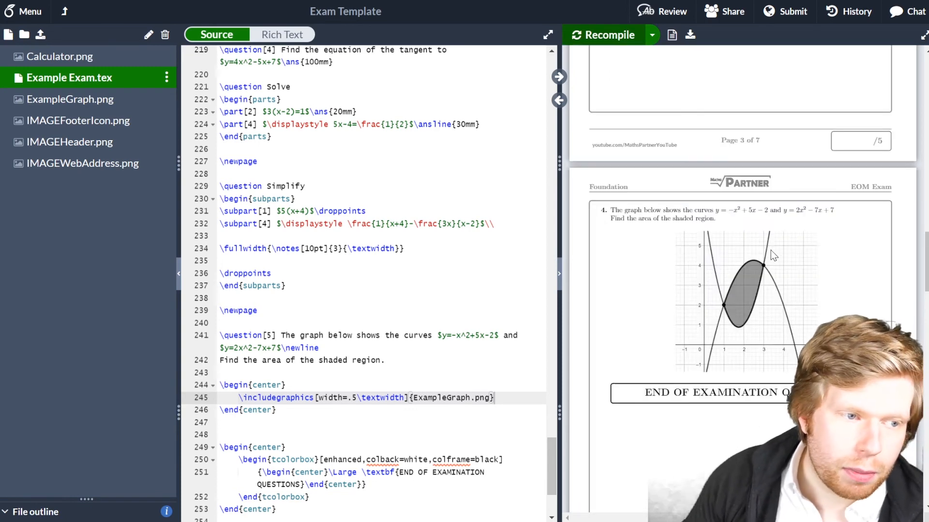
pyautogui.scroll(-3)
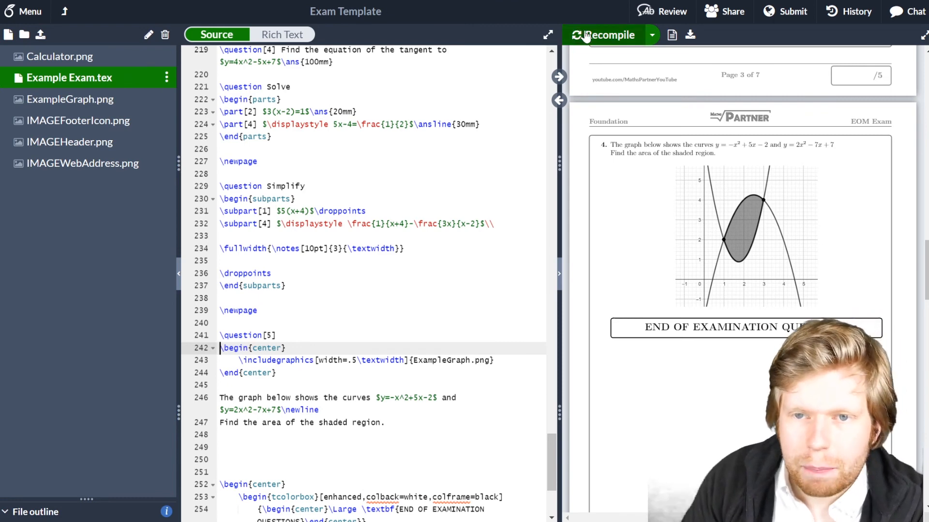
pyautogui.click(606, 35)
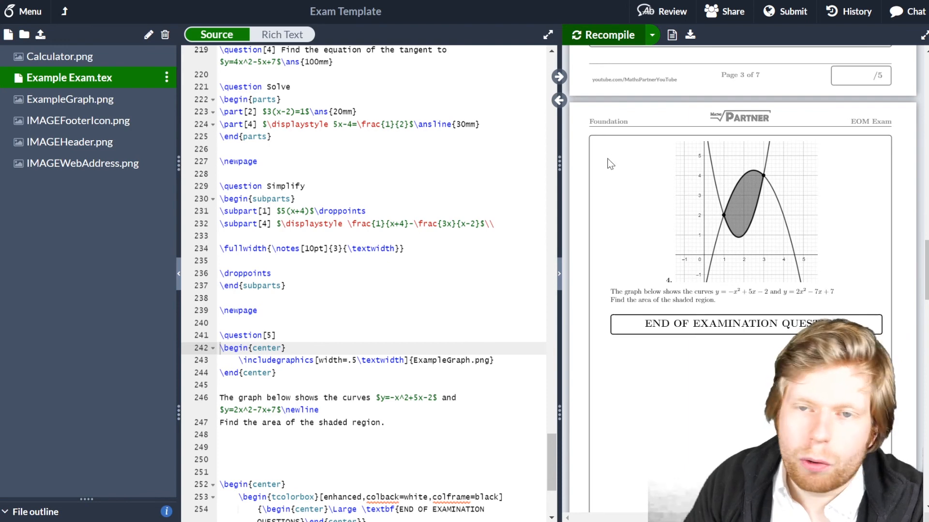
pyautogui.moveTo(668, 279)
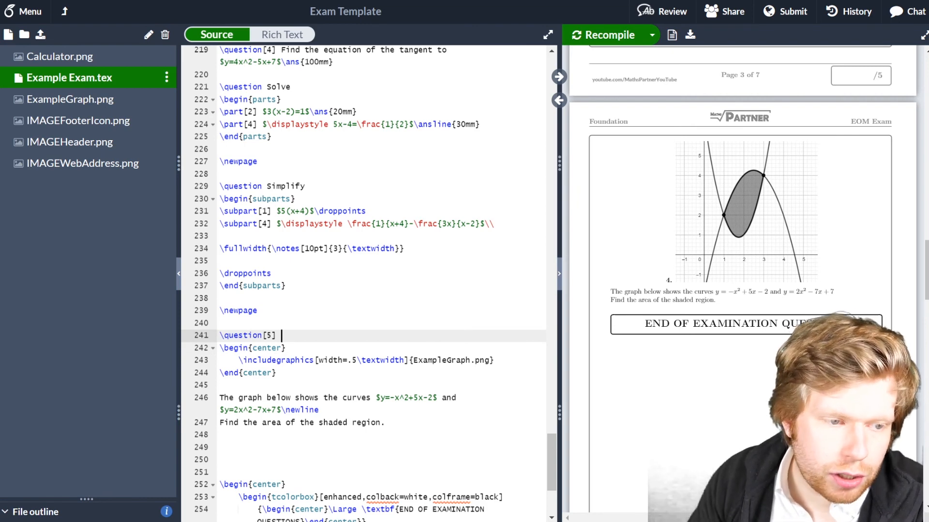
# - Add \hfill after \question[5] and recompile so the number sits above the graph
pyautogui.write('\\')
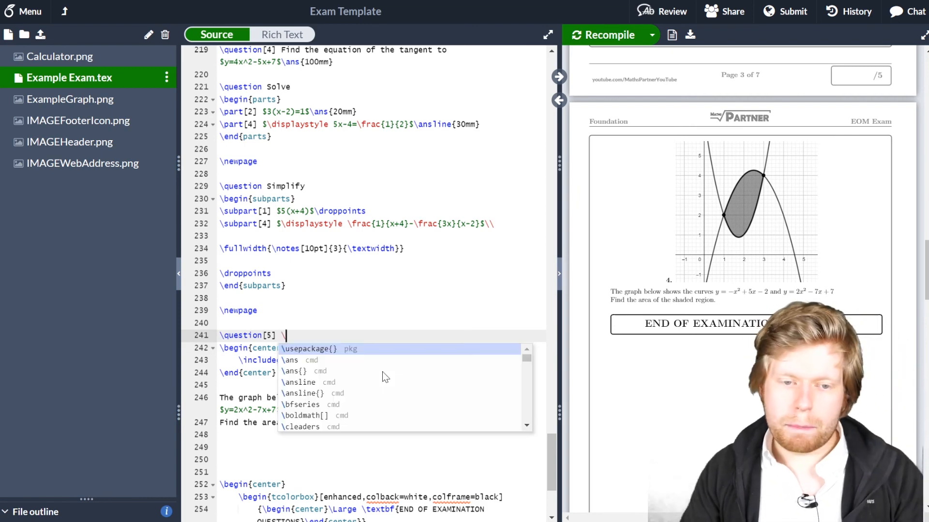
pyautogui.write('\\hfill')
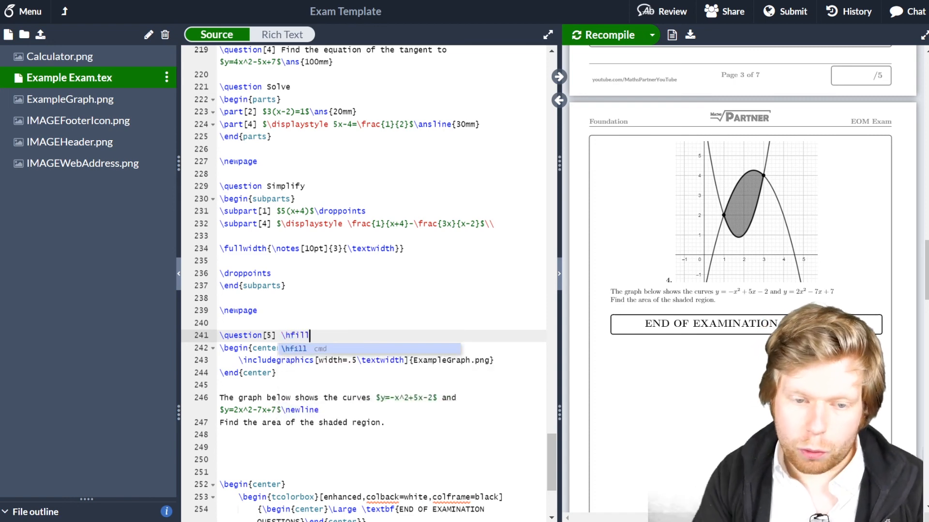
pyautogui.click(608, 35)
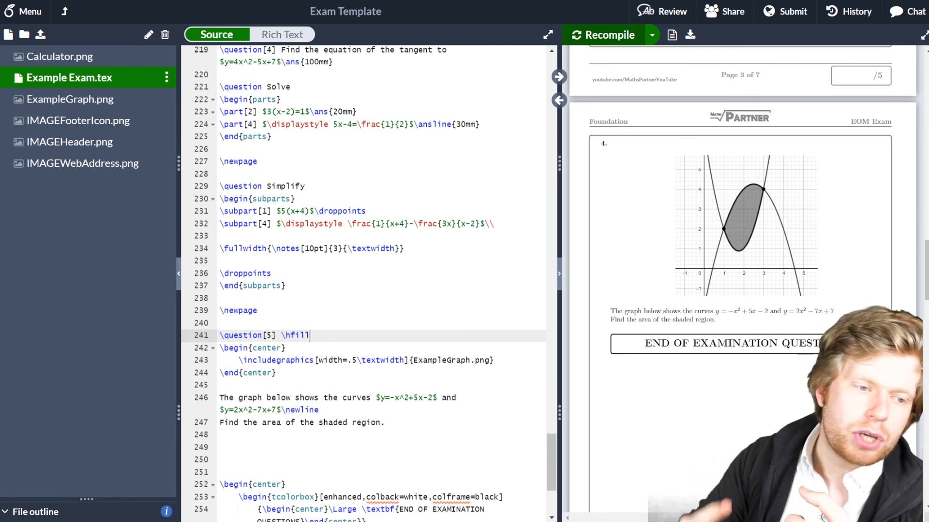
pyautogui.moveTo(563, 218)
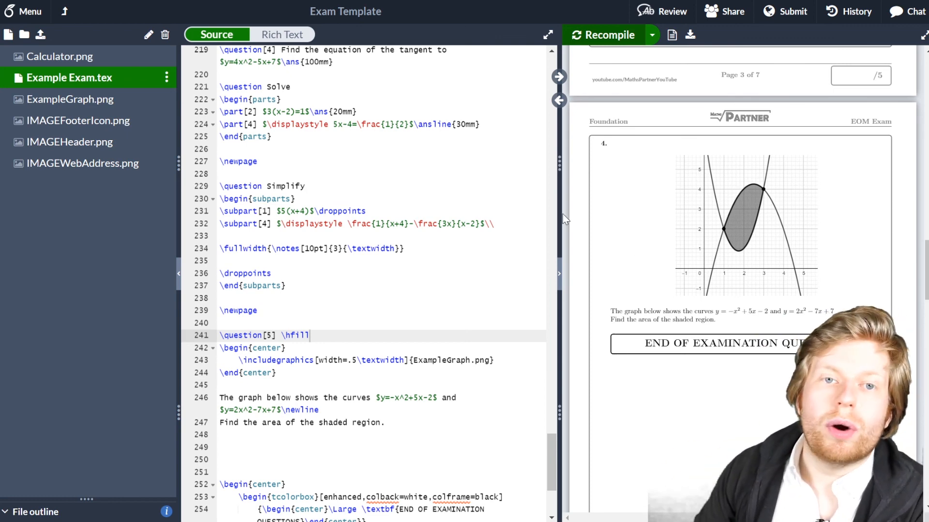